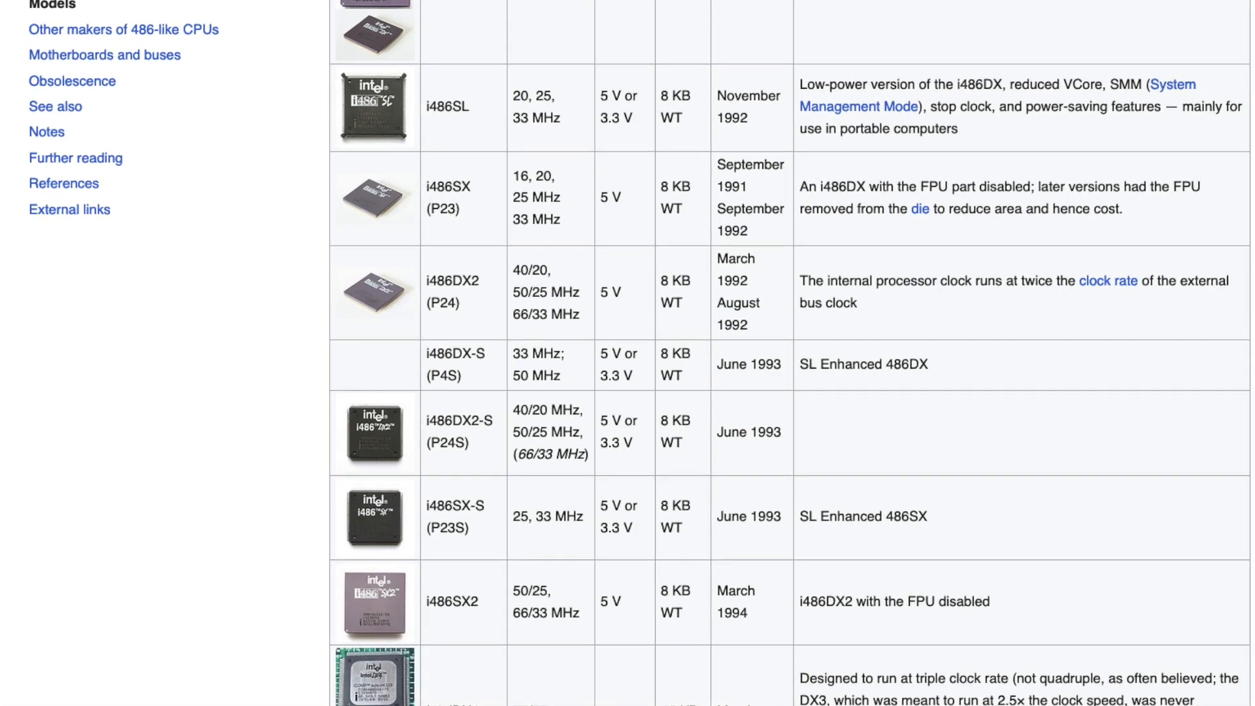
- Scroll the Intel 80486 models table down to the i486SX2 row
{"action": "scroll", "scroll_direction": "down", "scroll_amount": 3}
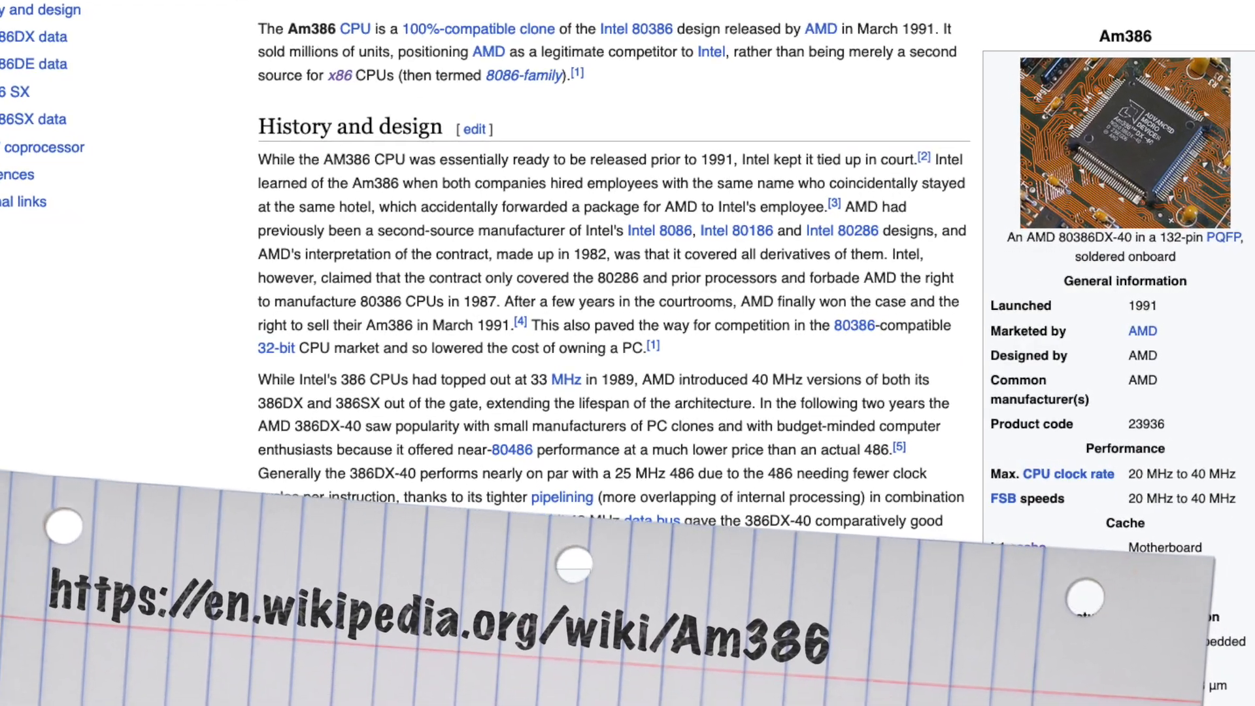
- Scroll the Am386 article down to its History and design section
{"action": "scroll", "scroll_direction": "down", "scroll_amount": 3}
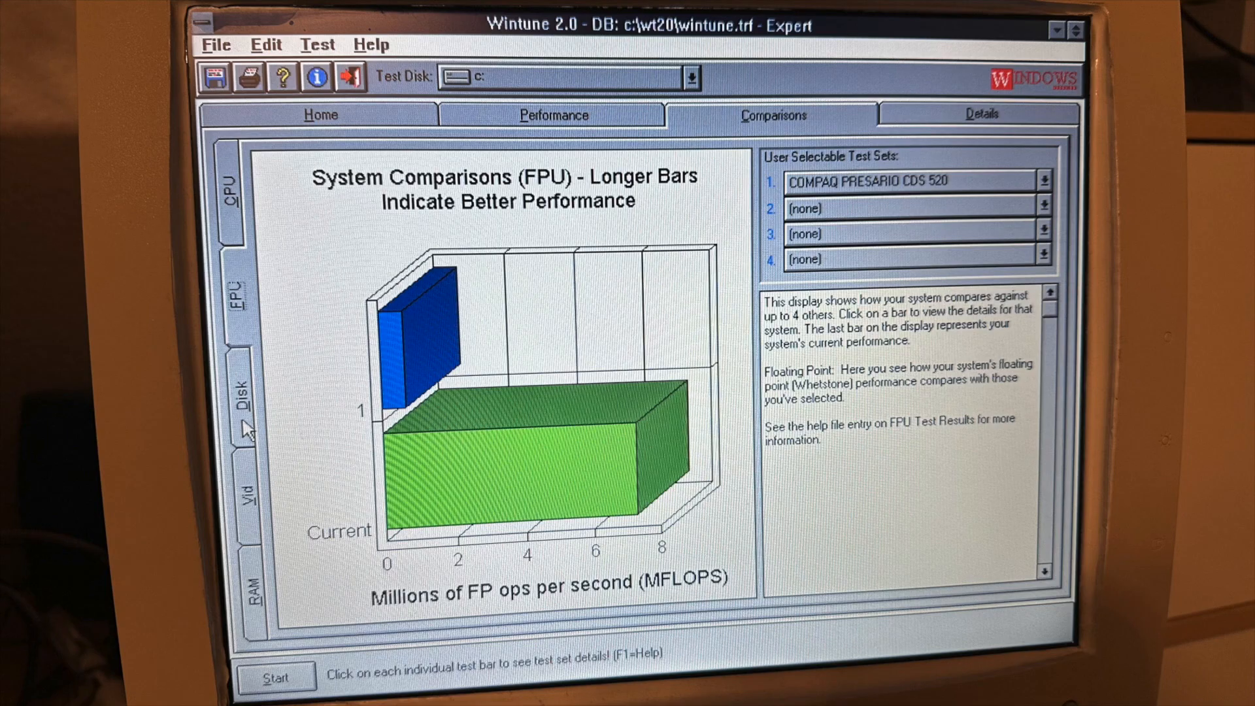
- Switch the Comparisons chart from CPU to FPU floating-point performance against the saved systems
{"action": "left_click", "coordinate": [243, 406]}
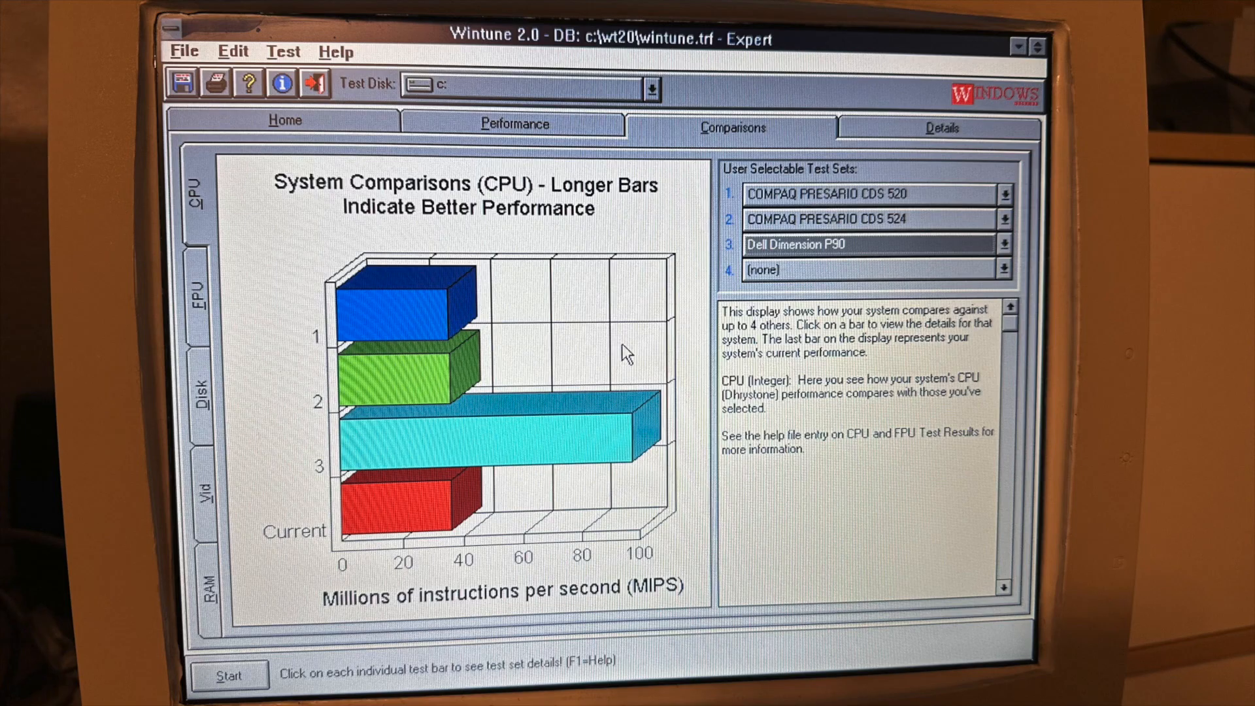
{"action": "left_click", "coordinate": [199, 311]}
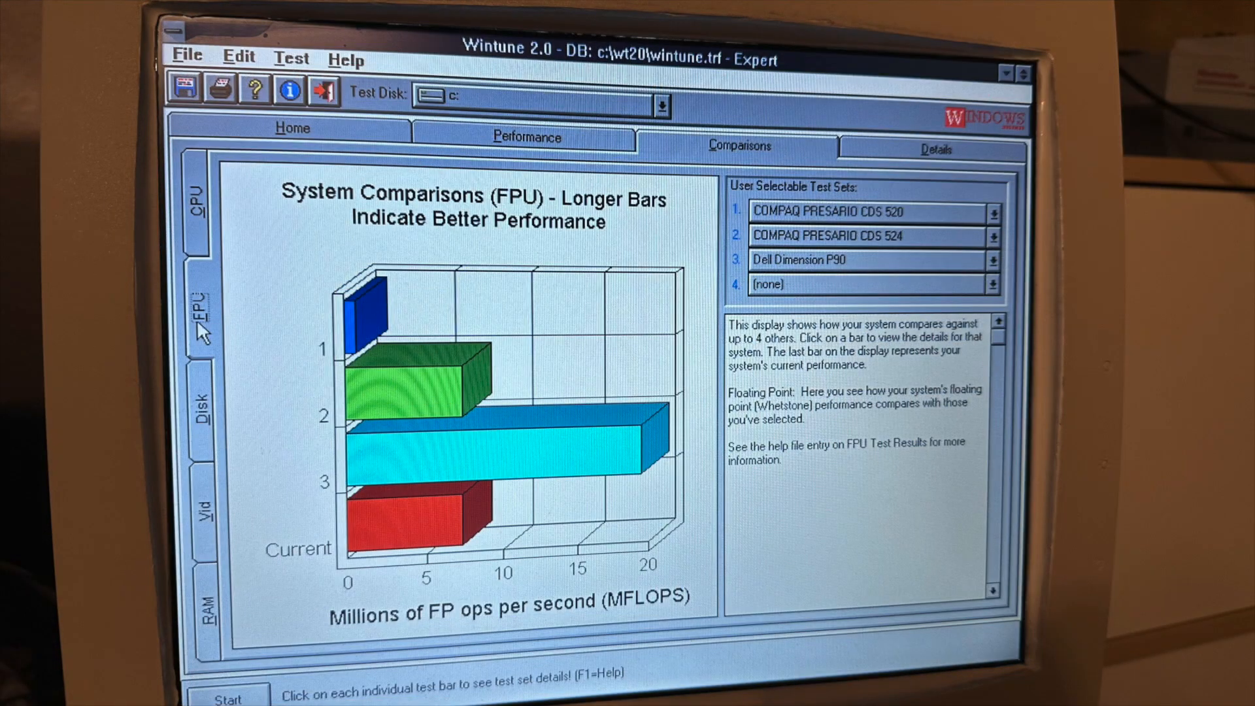